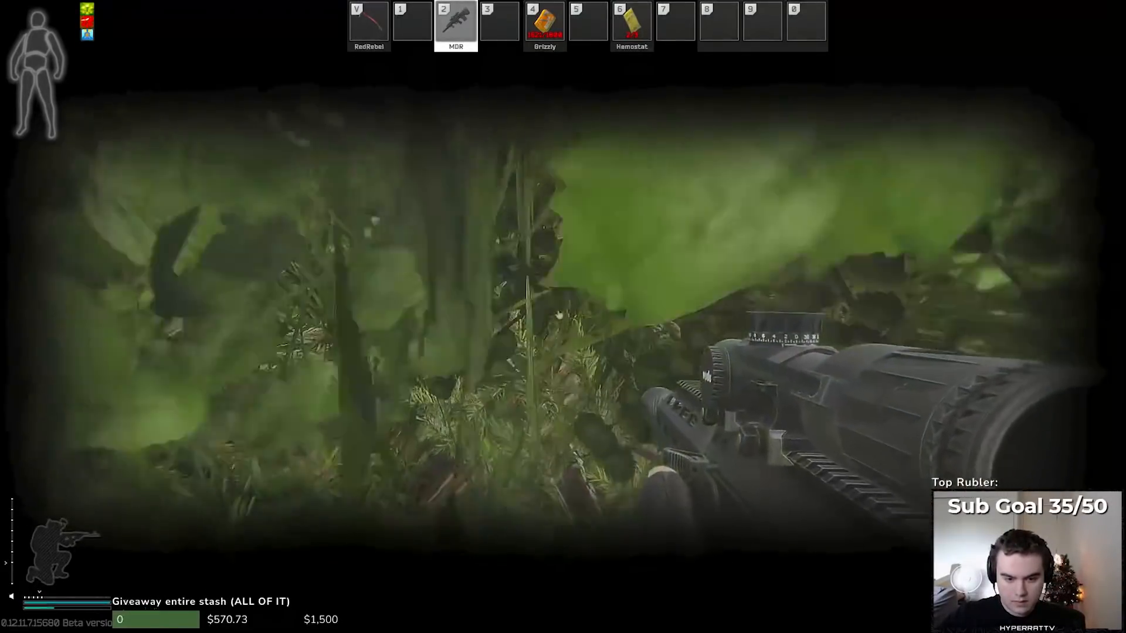
pyautogui.press('tab')
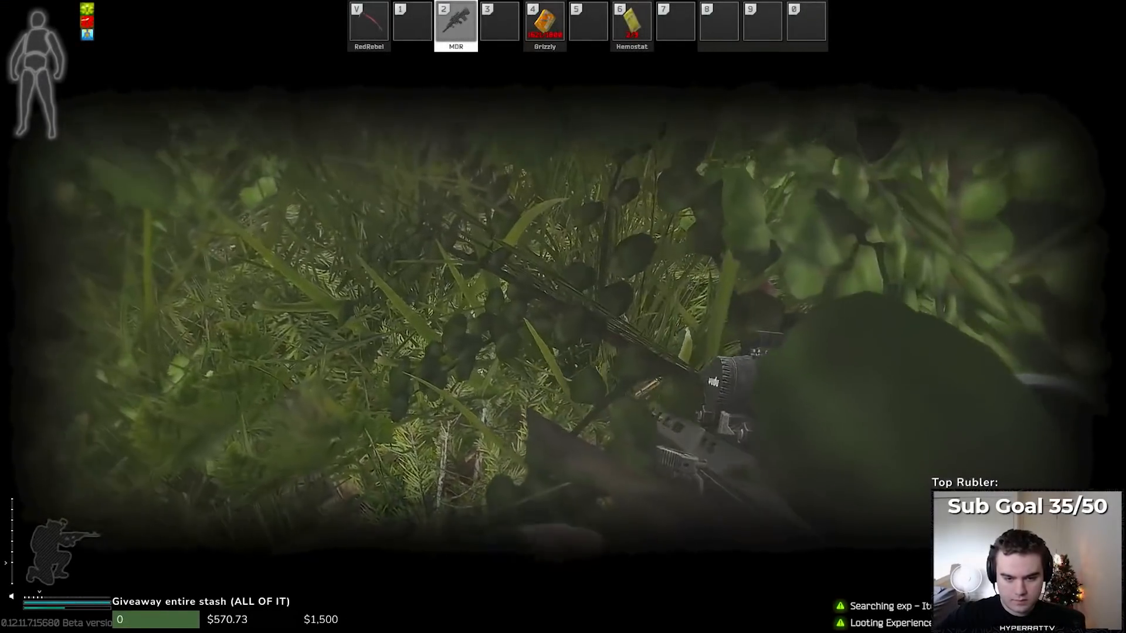
pyautogui.press('tab')
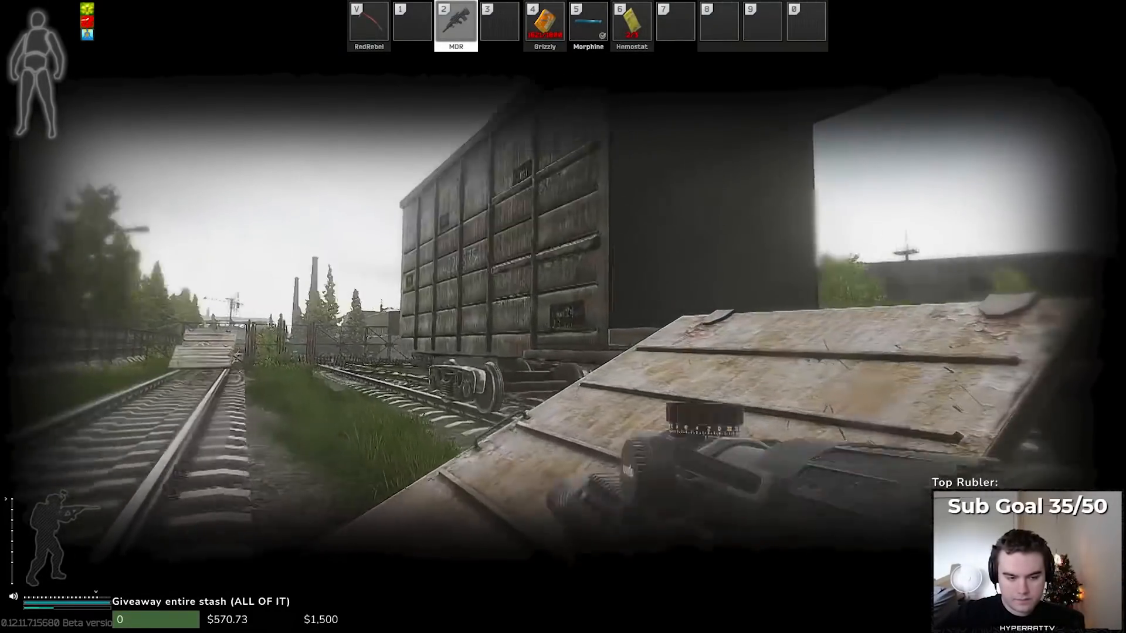
pyautogui.moveTo(563, 316)
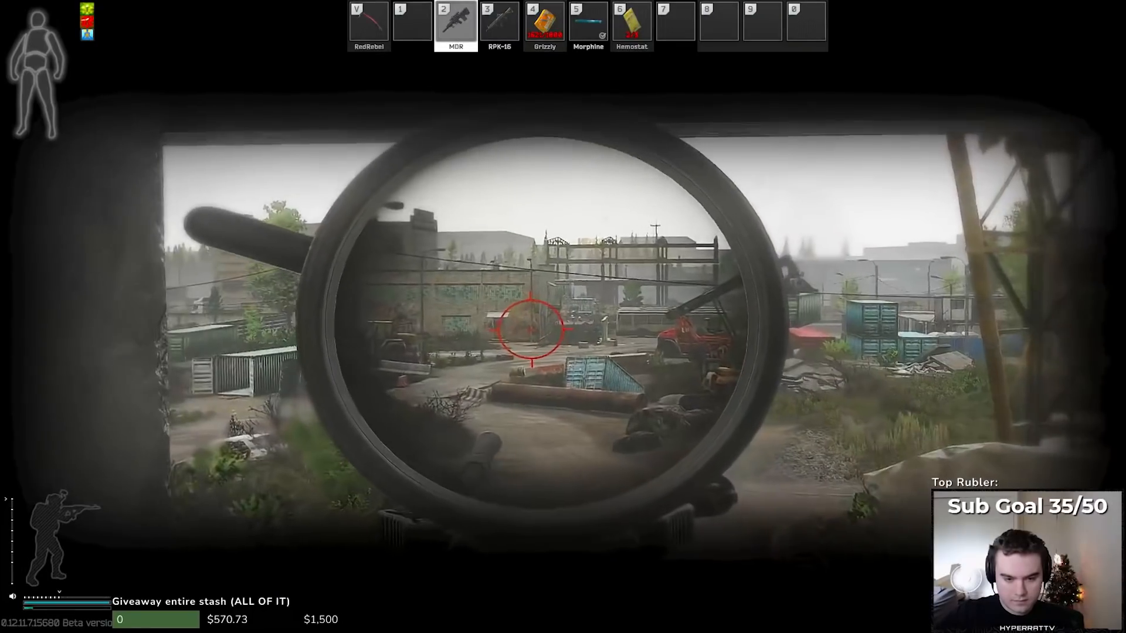
pyautogui.press('tab')
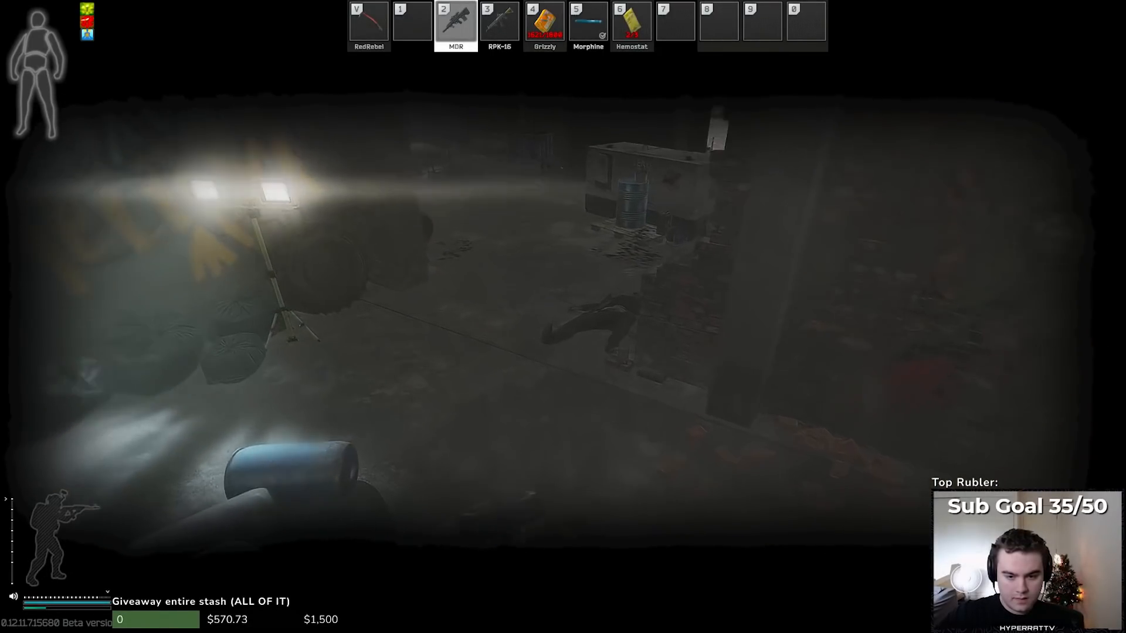
pyautogui.press('tab')
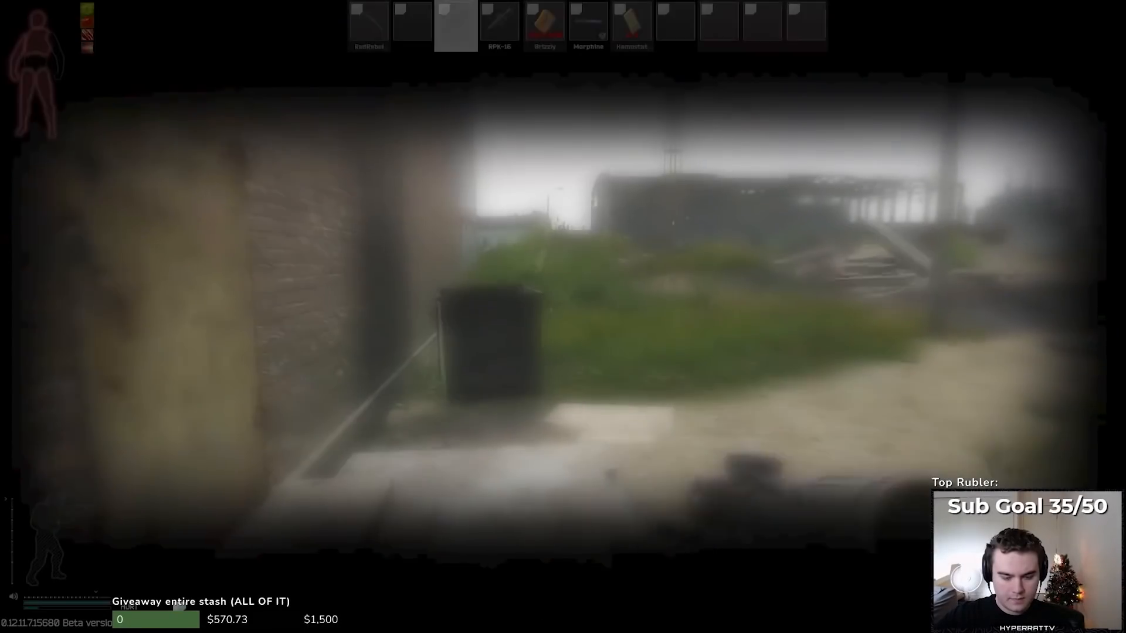
pyautogui.press('tab')
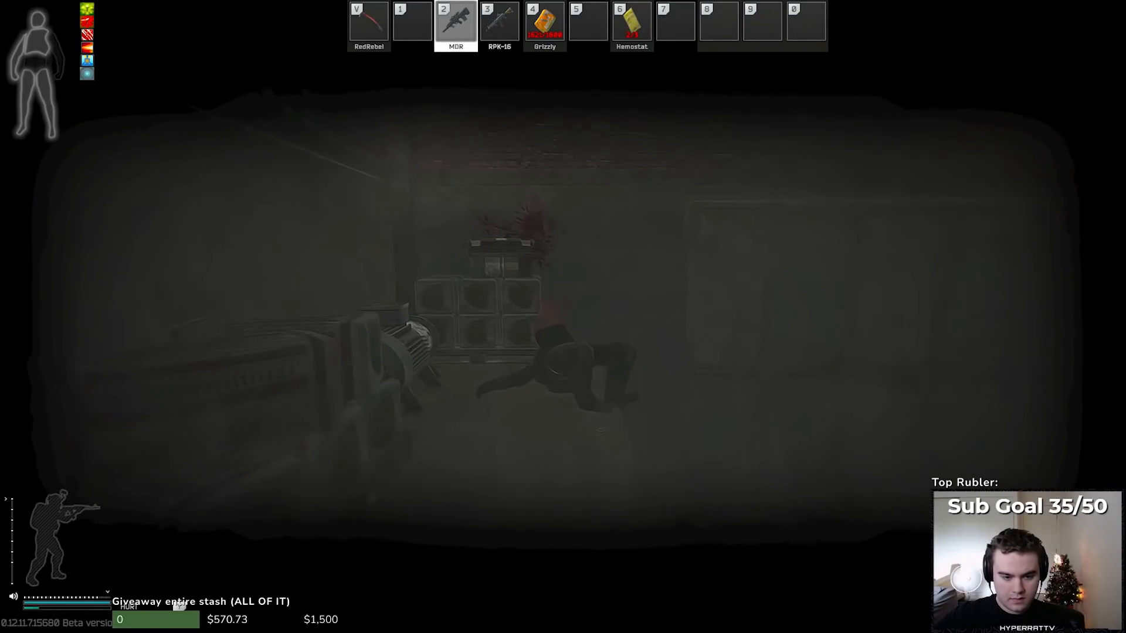
pyautogui.press('tab')
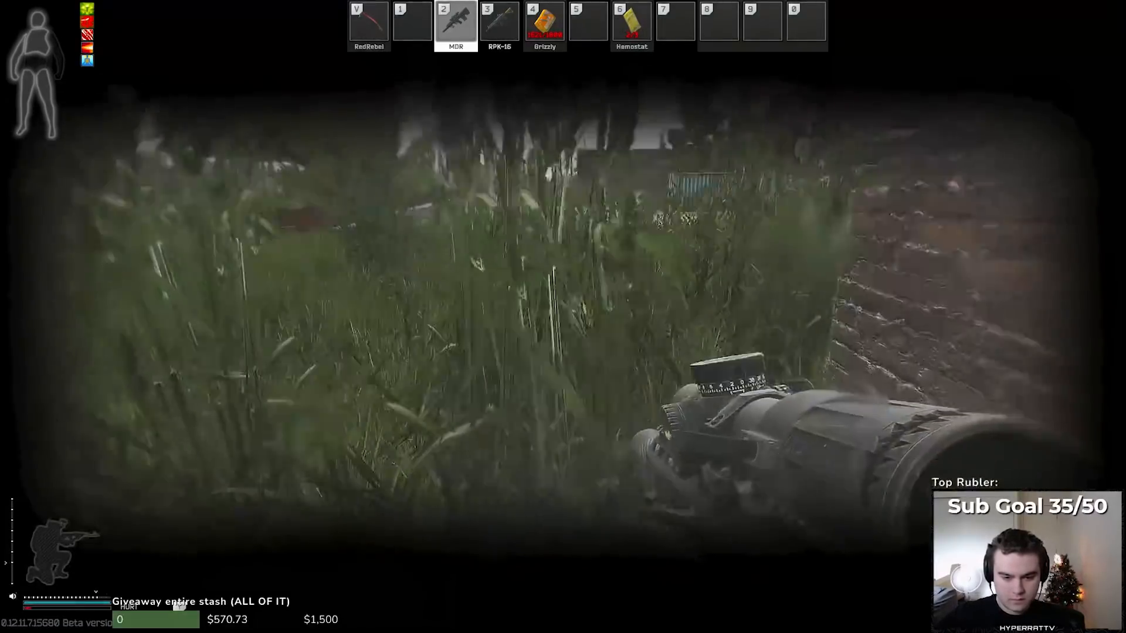
pyautogui.press('tab')
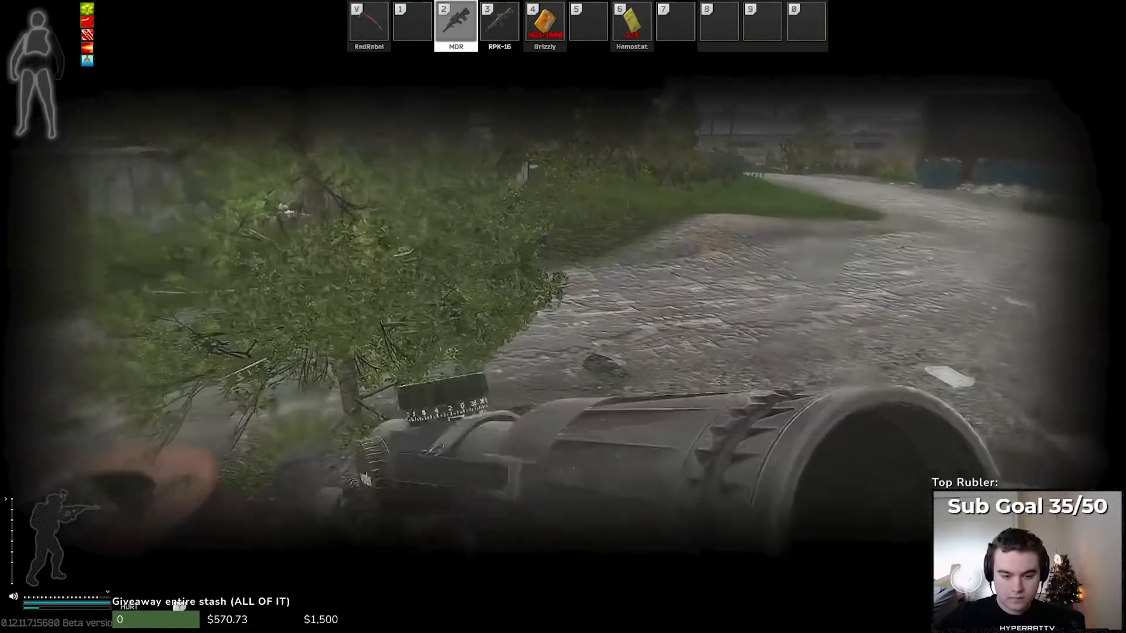
pyautogui.press('tab')
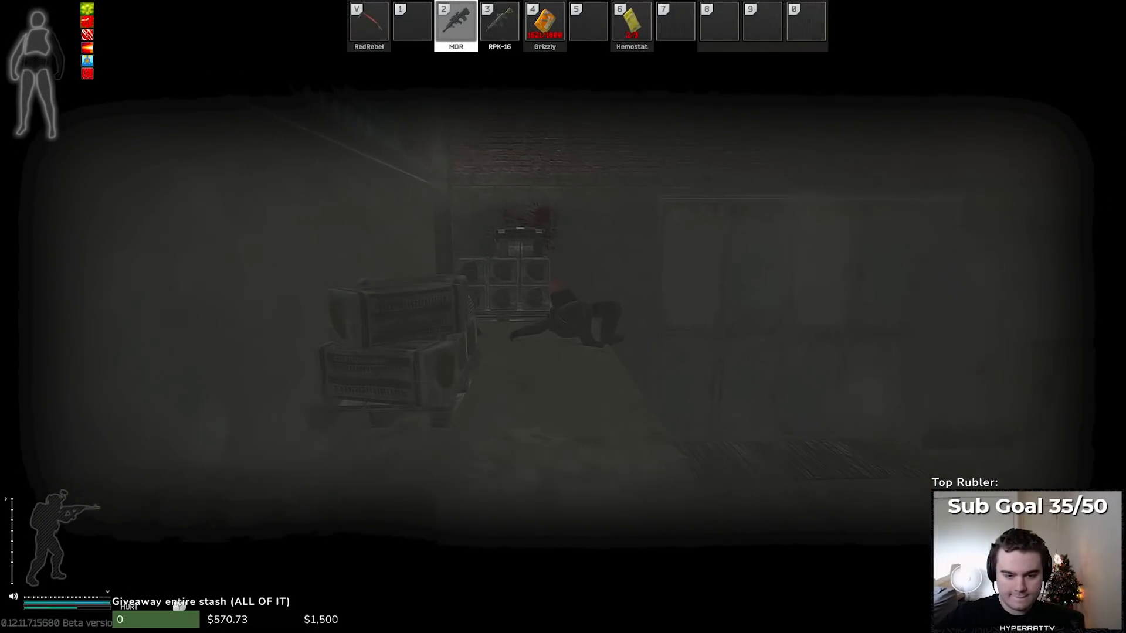
pyautogui.press('tab')
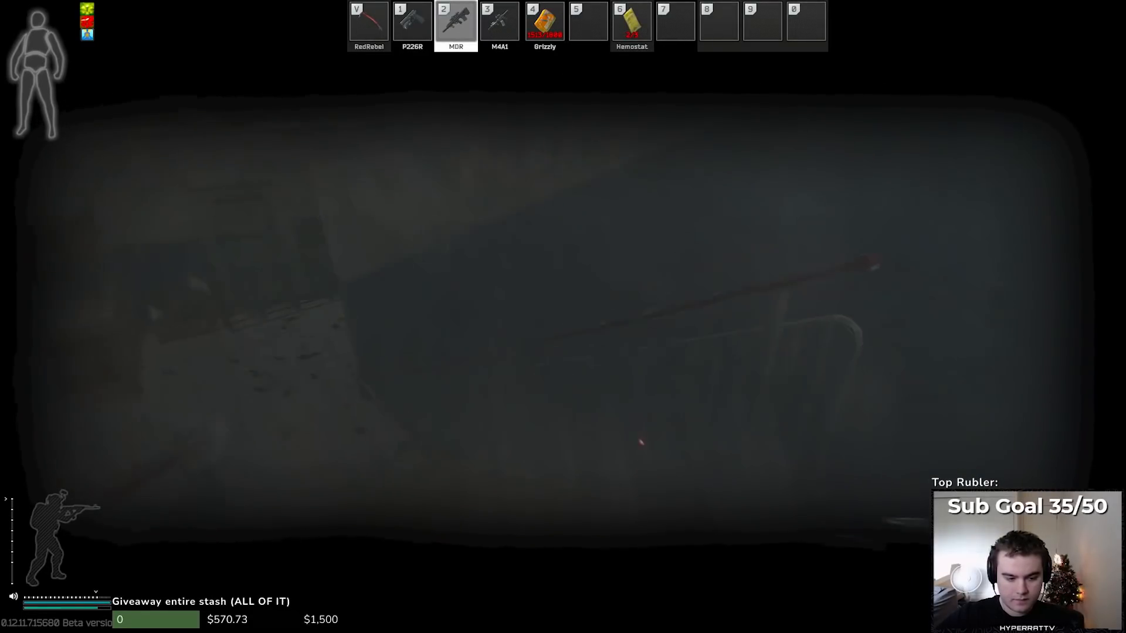
pyautogui.press('tab')
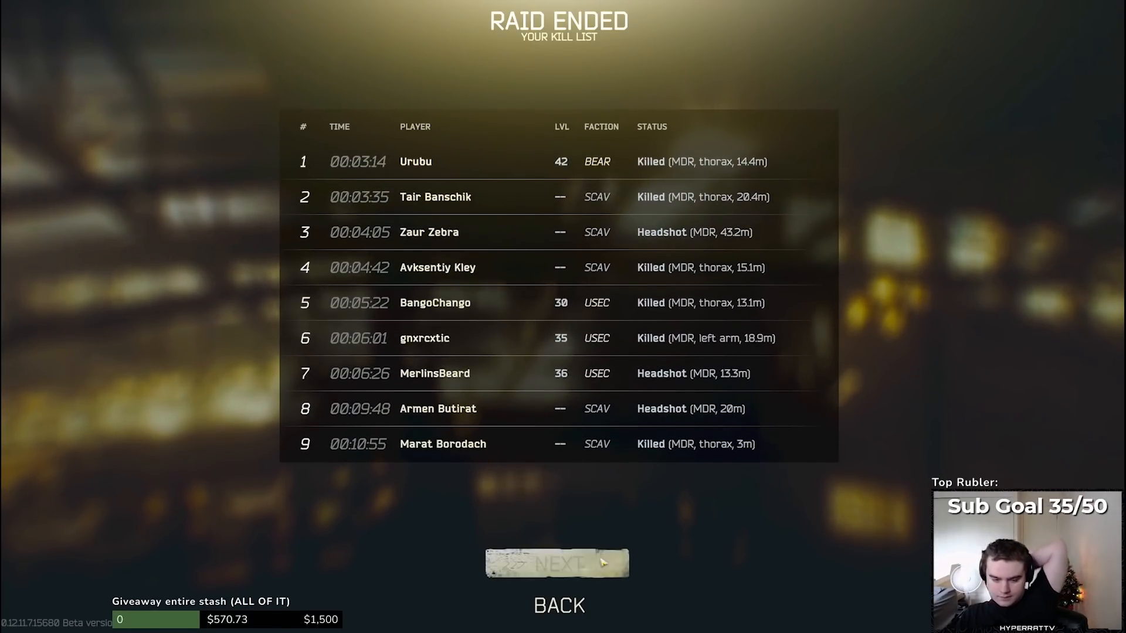
pyautogui.click(556, 563)
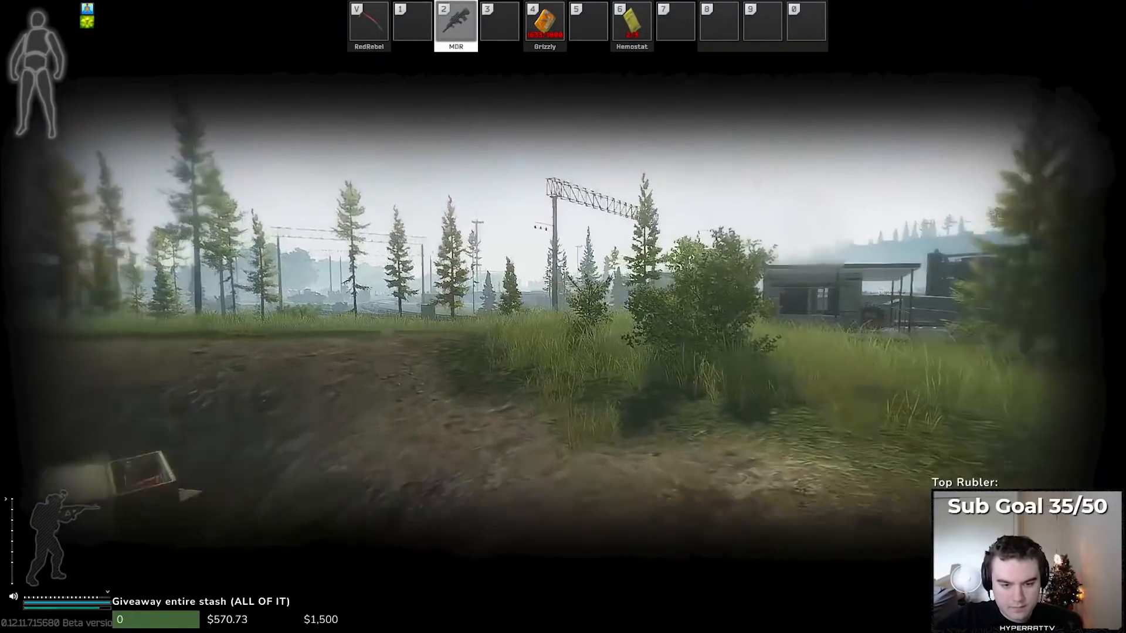
pyautogui.rightClick(563, 316)
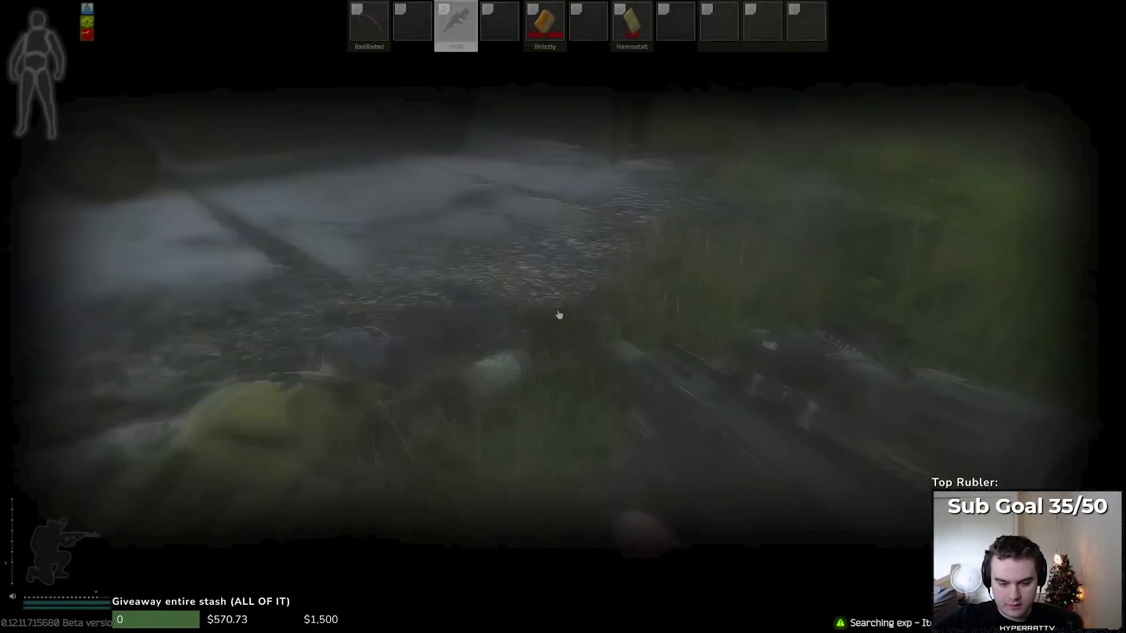
pyautogui.press('tab')
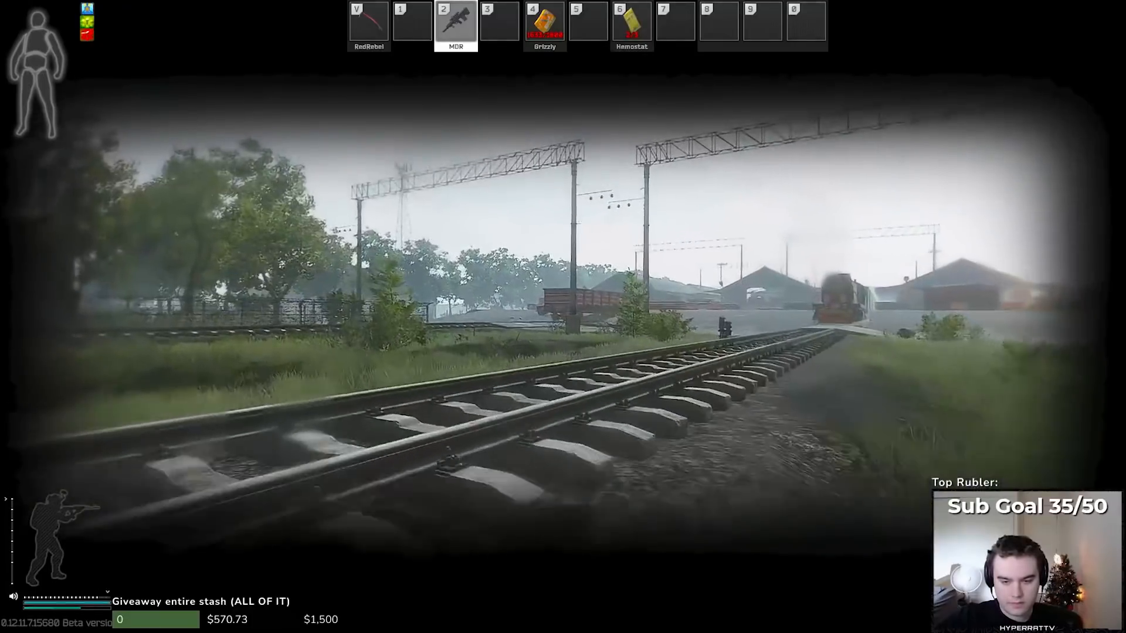
pyautogui.moveTo(563, 316)
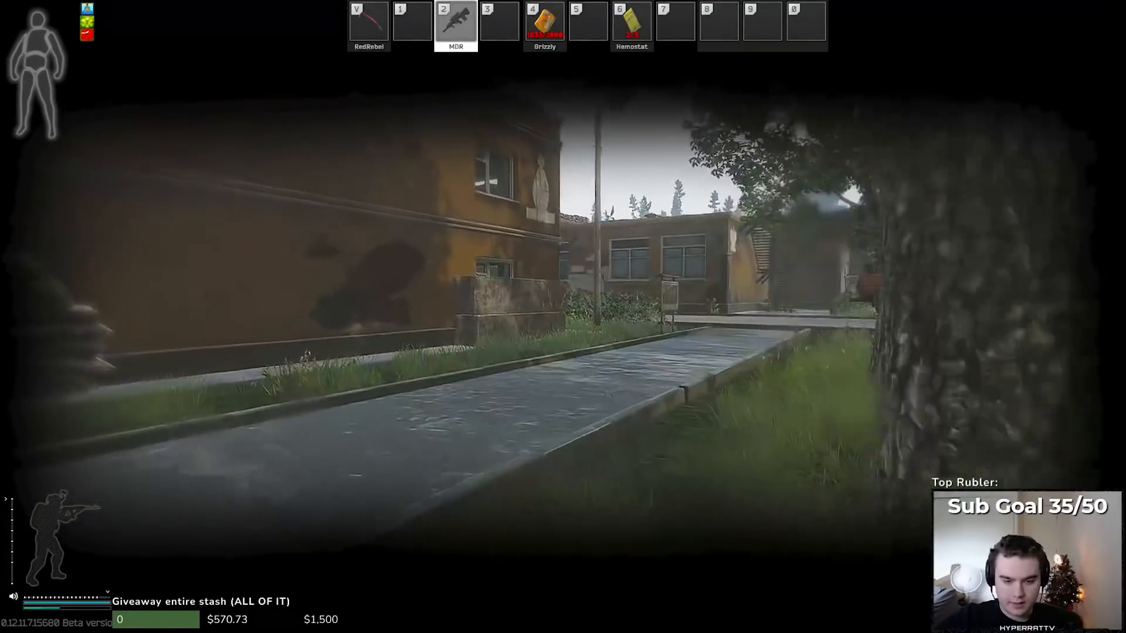
pyautogui.moveTo(563, 316)
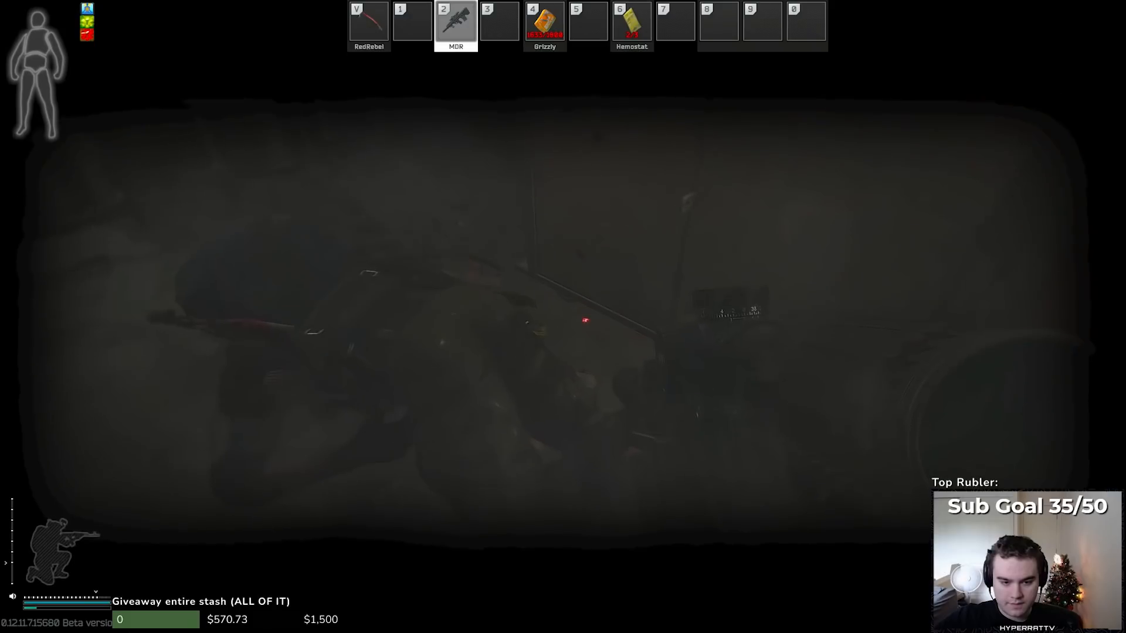
pyautogui.press('tab')
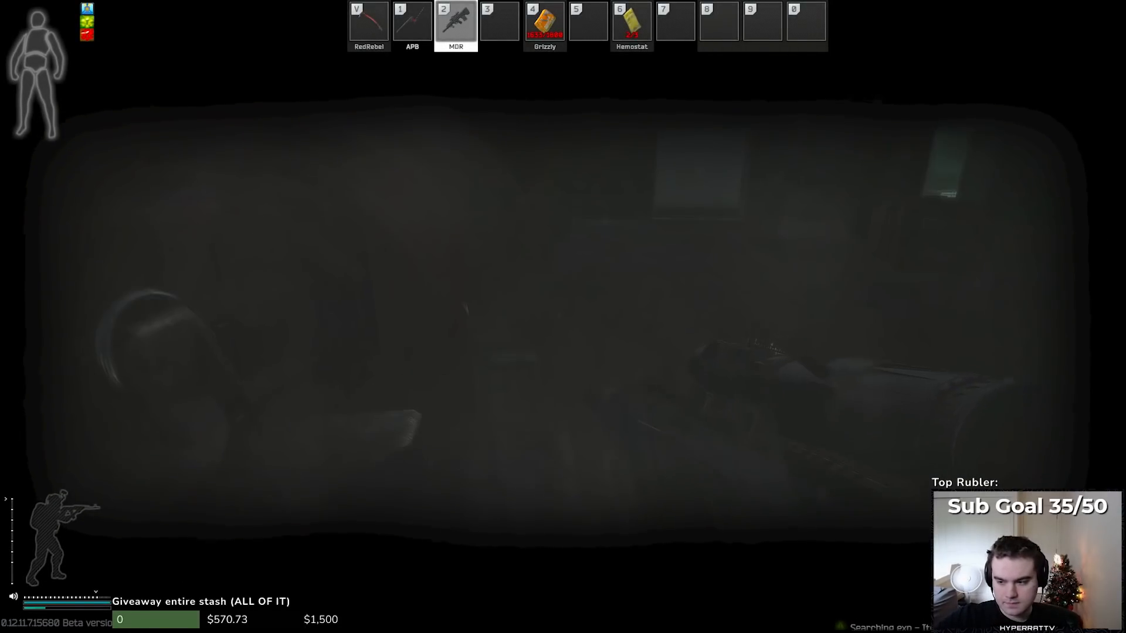
pyautogui.press('Tab')
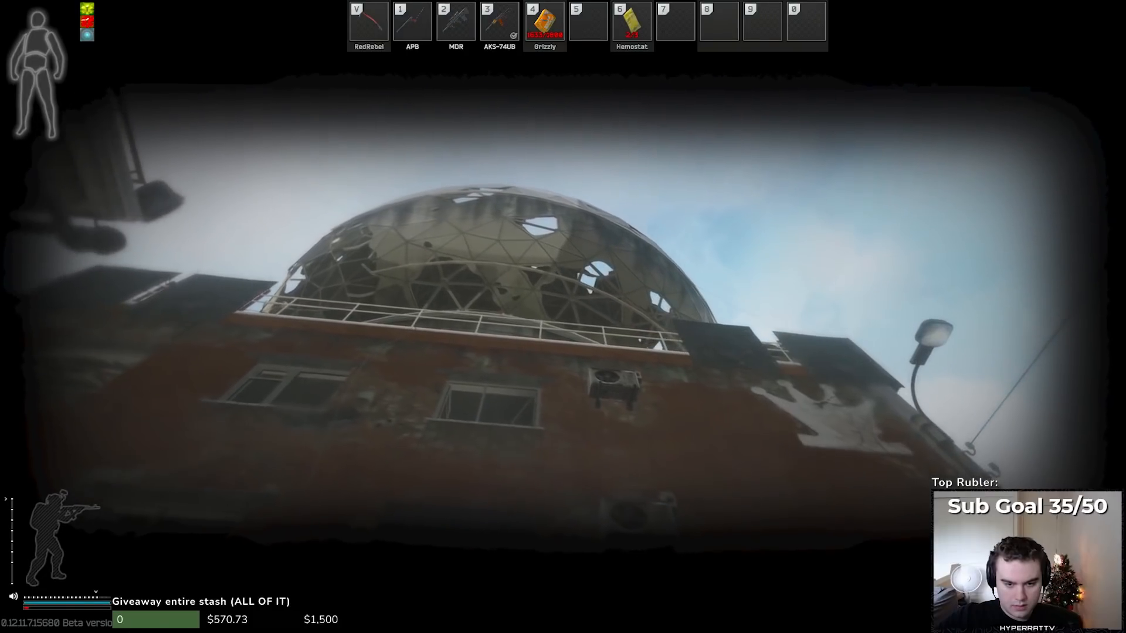
pyautogui.press('2')
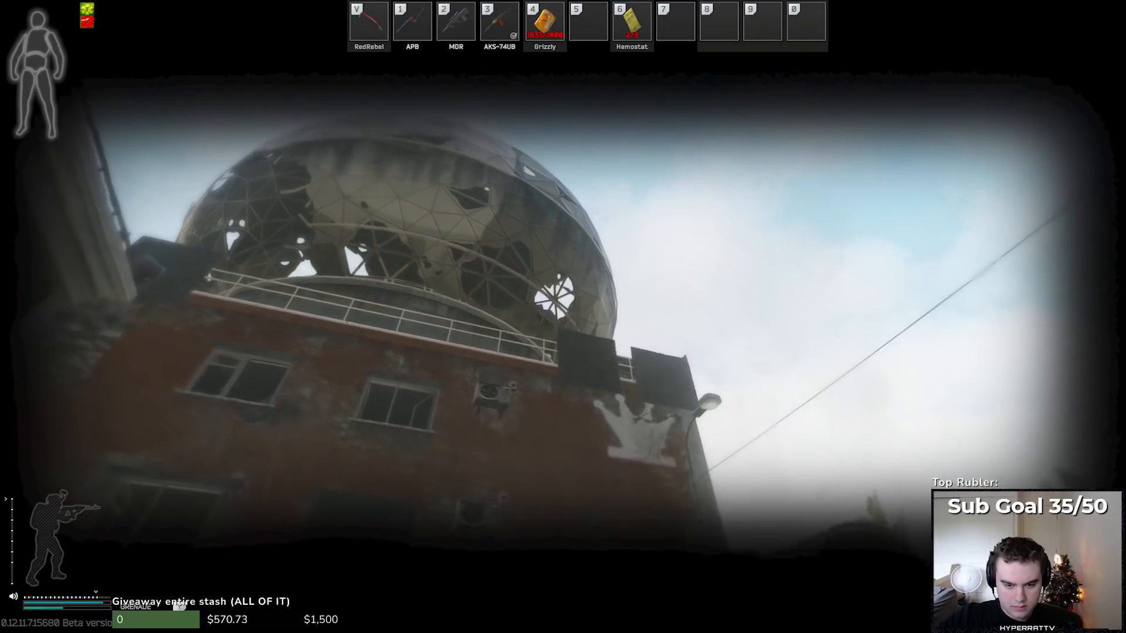
pyautogui.press('2')
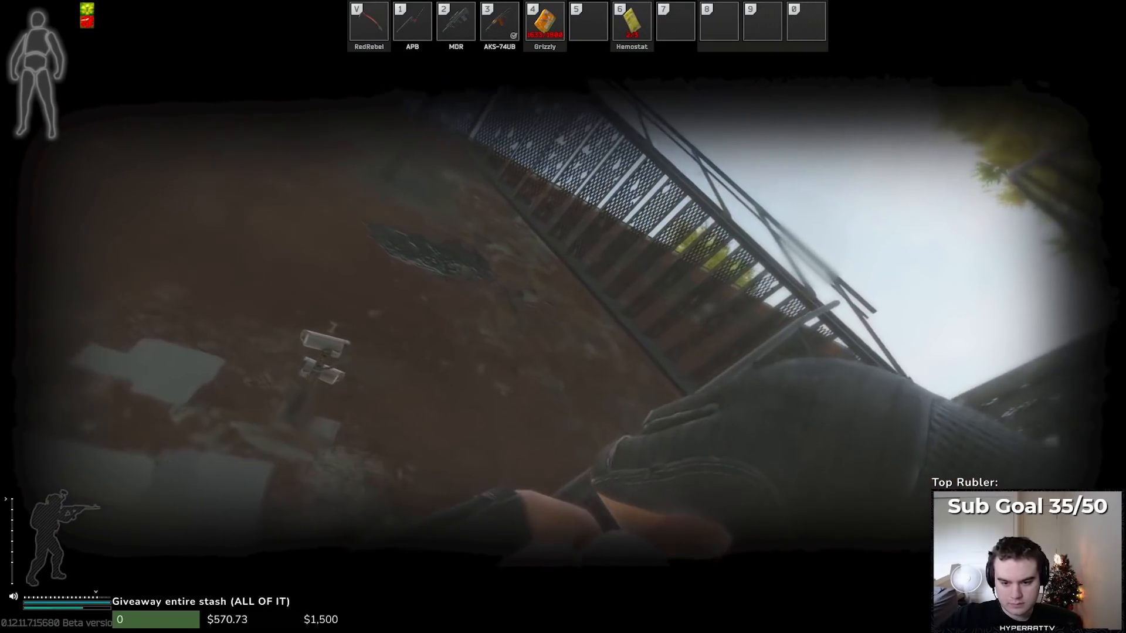
pyautogui.press('2')
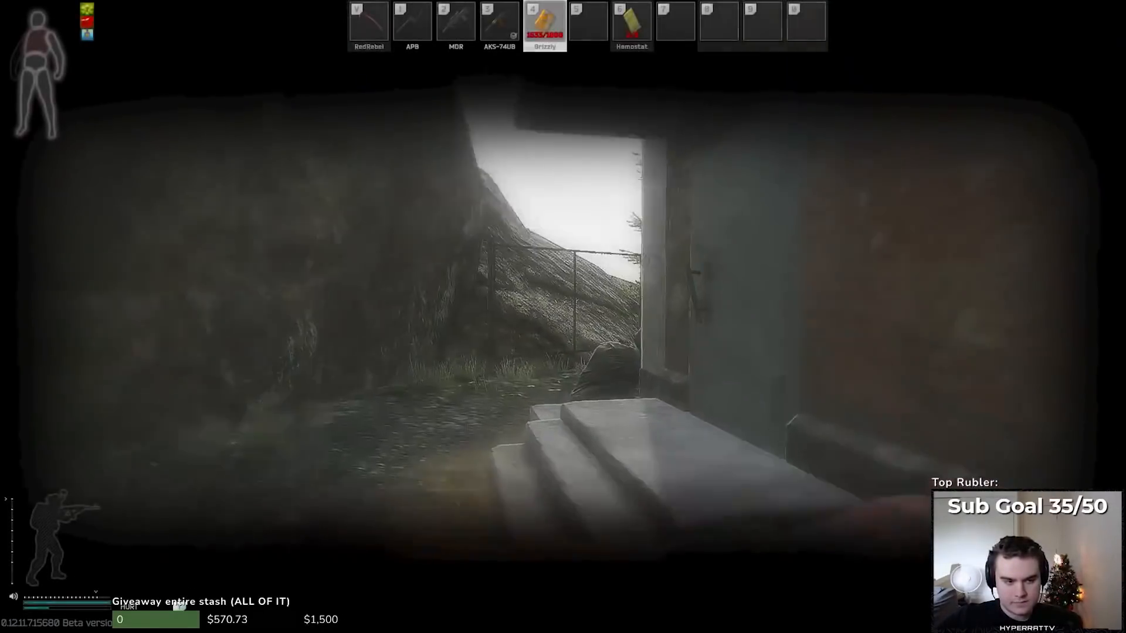
pyautogui.press('2')
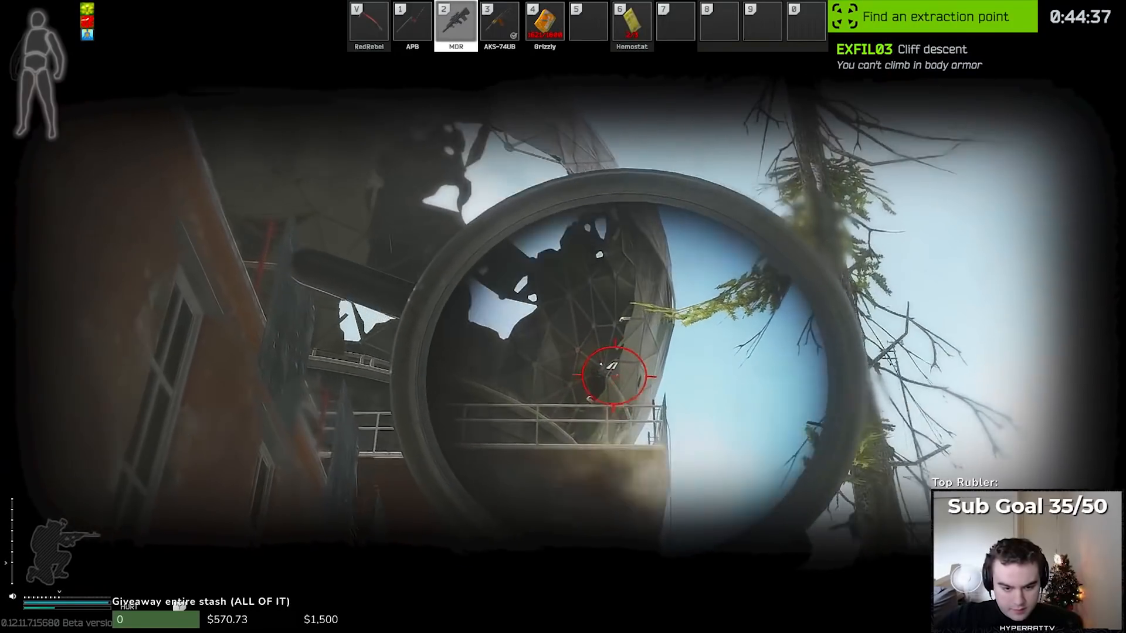
pyautogui.press('Tab')
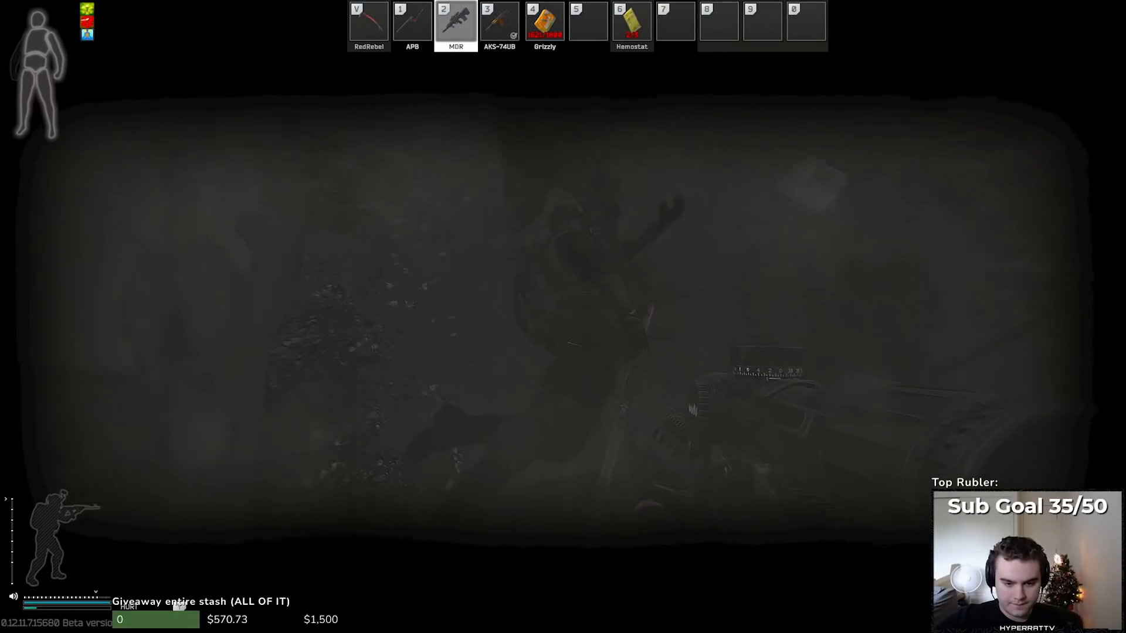
pyautogui.press('tab')
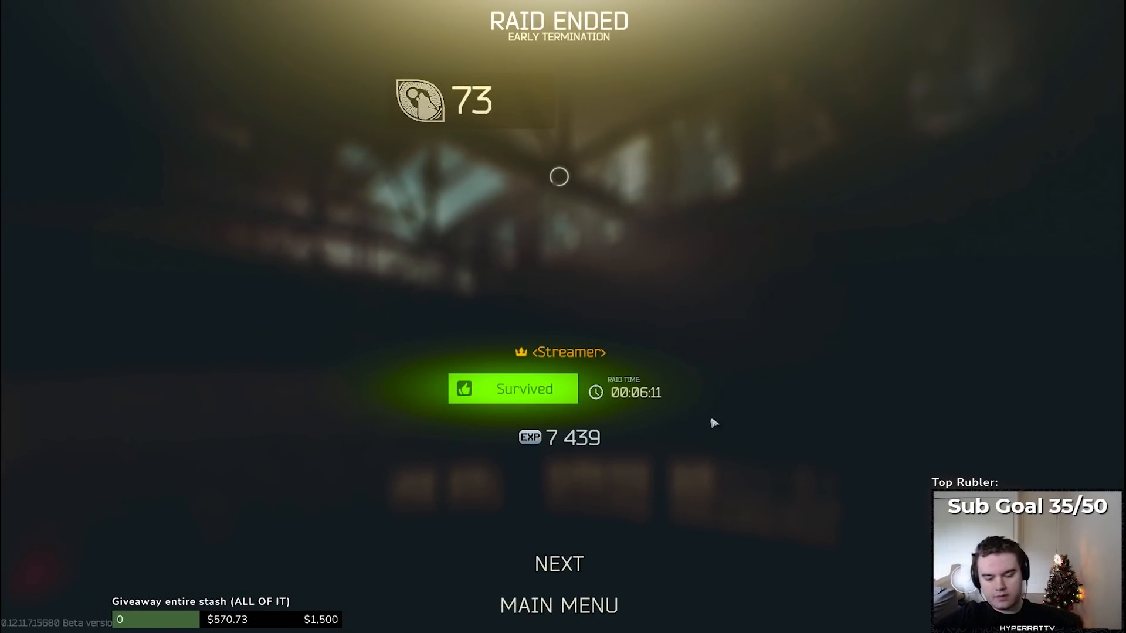
pyautogui.click(558, 563)
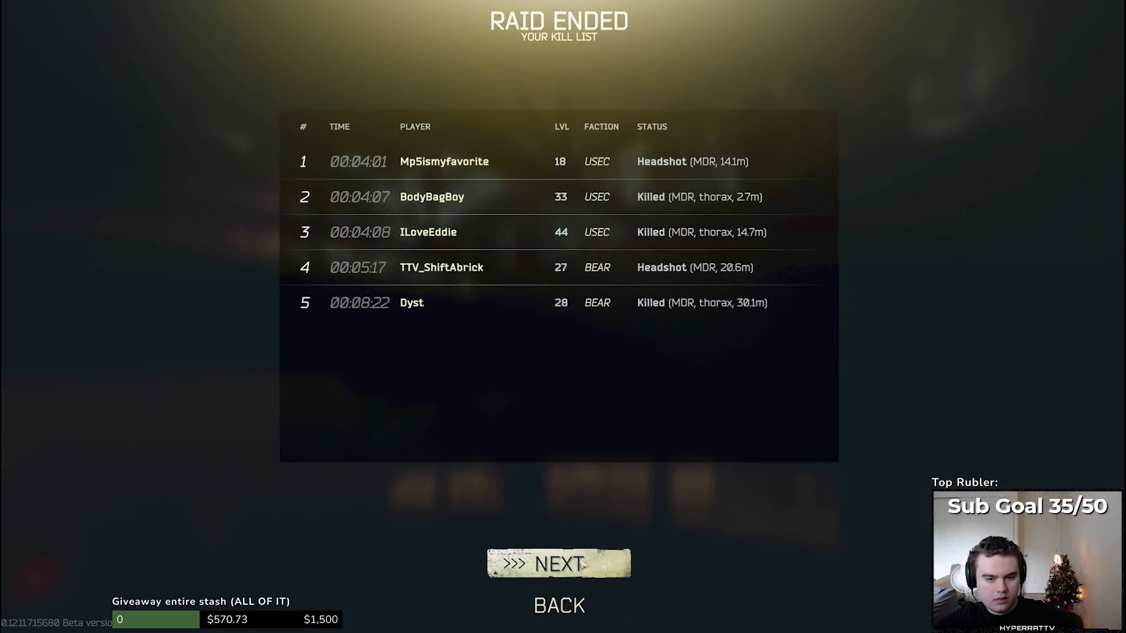
pyautogui.click(558, 562)
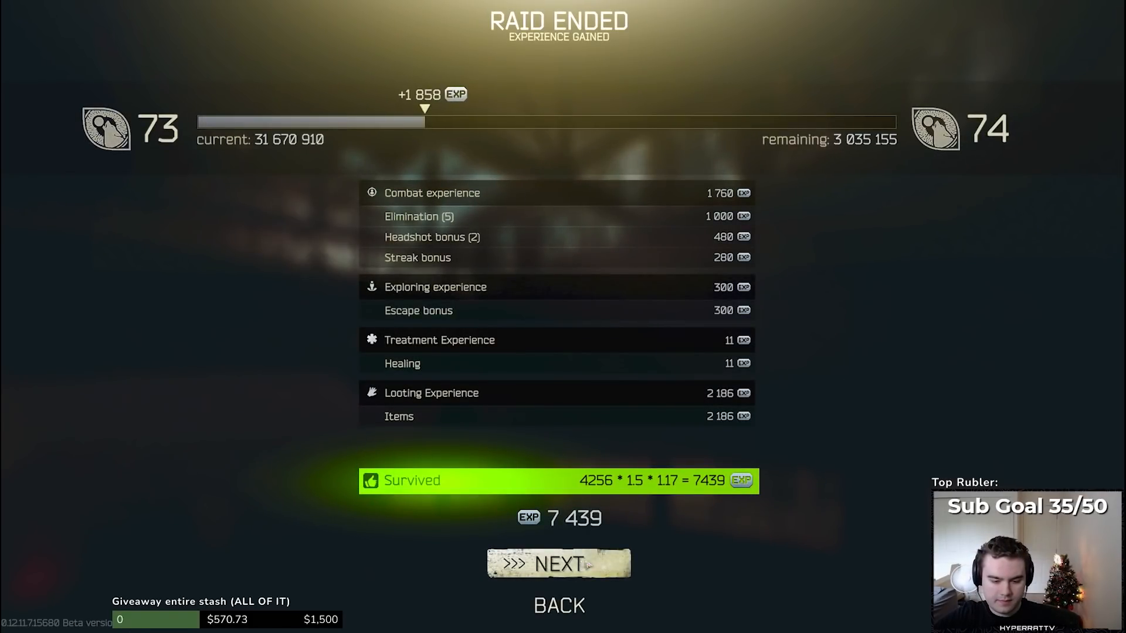
pyautogui.click(559, 564)
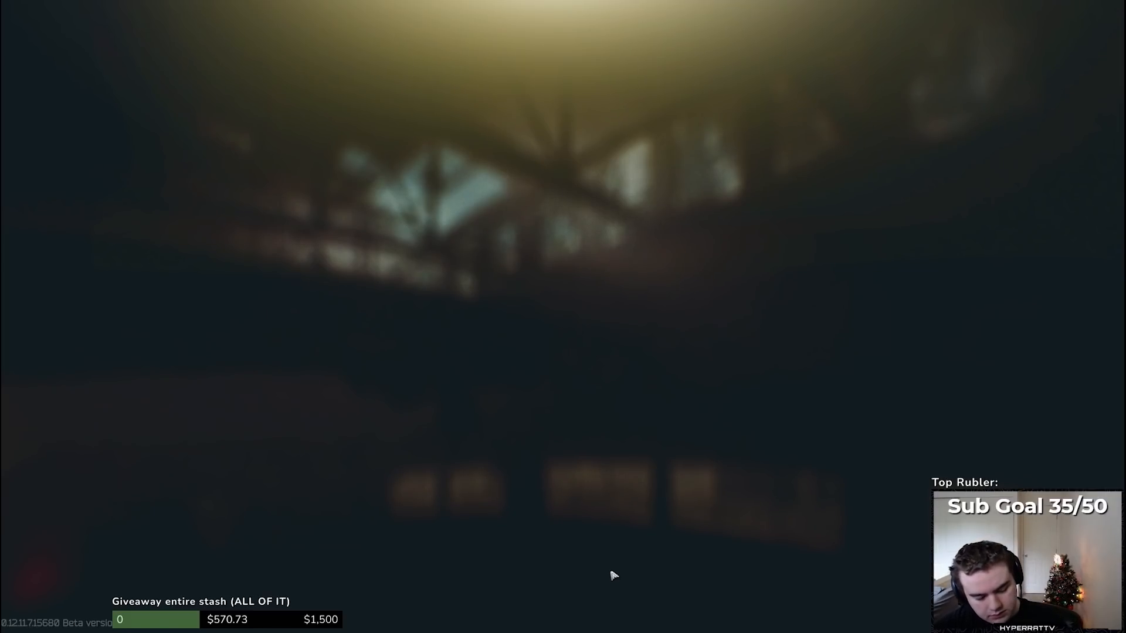